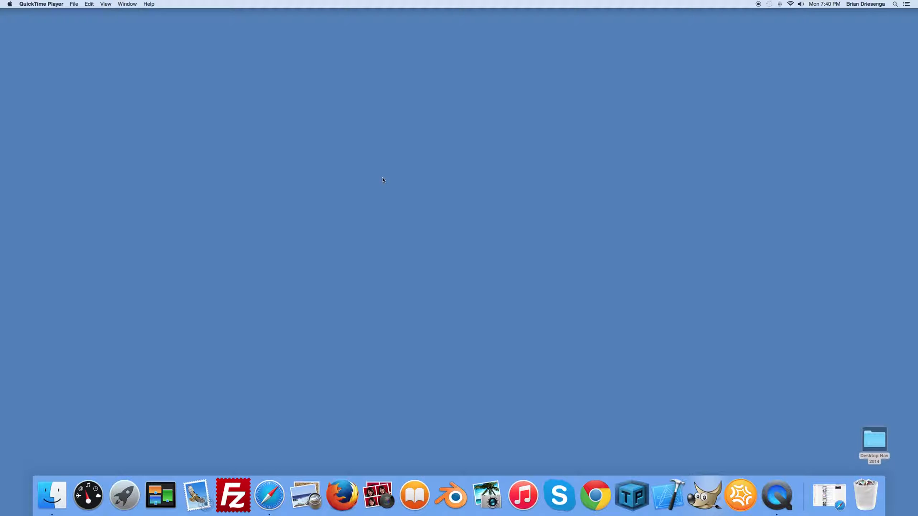
{"action": "mouse_move", "coordinate": [98, 79]}
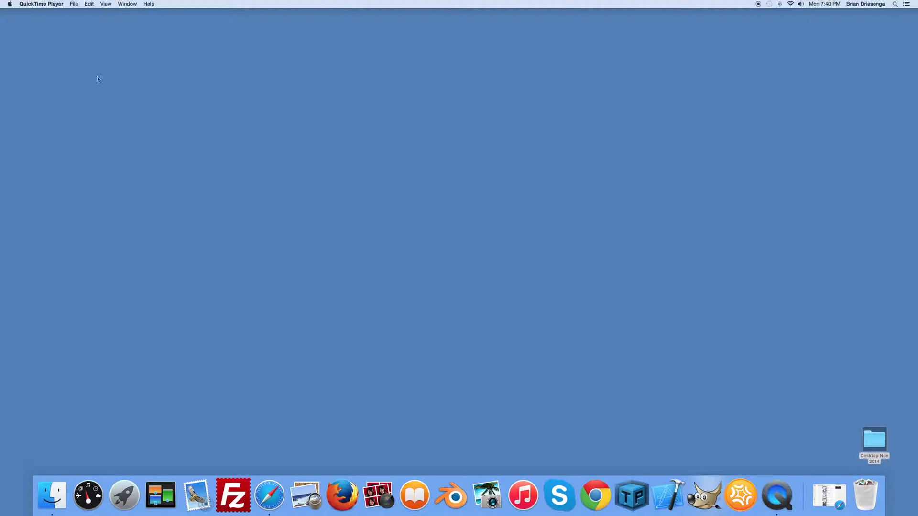
- Open About This Mac from the Apple menu to show the OS X Yosemite 10.10.1 summary
{"action": "left_click", "coordinate": [10, 4]}
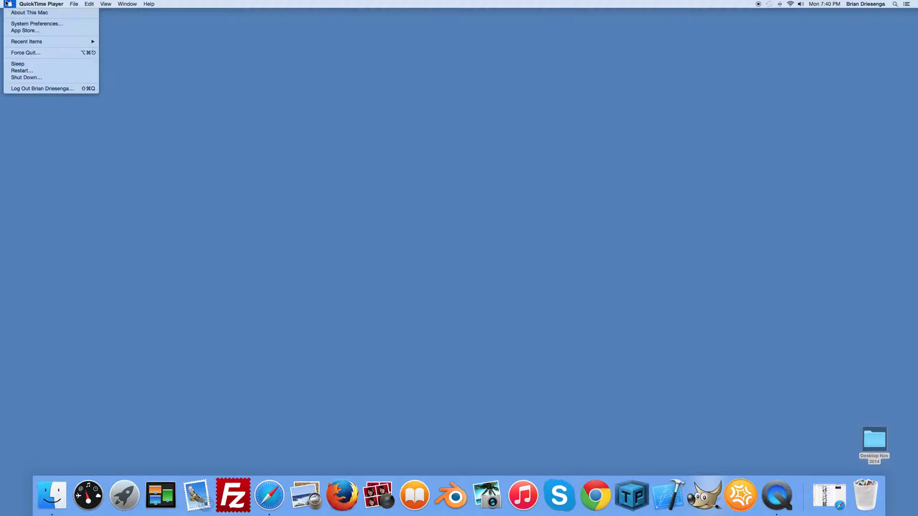
{"action": "left_click", "coordinate": [9, 5]}
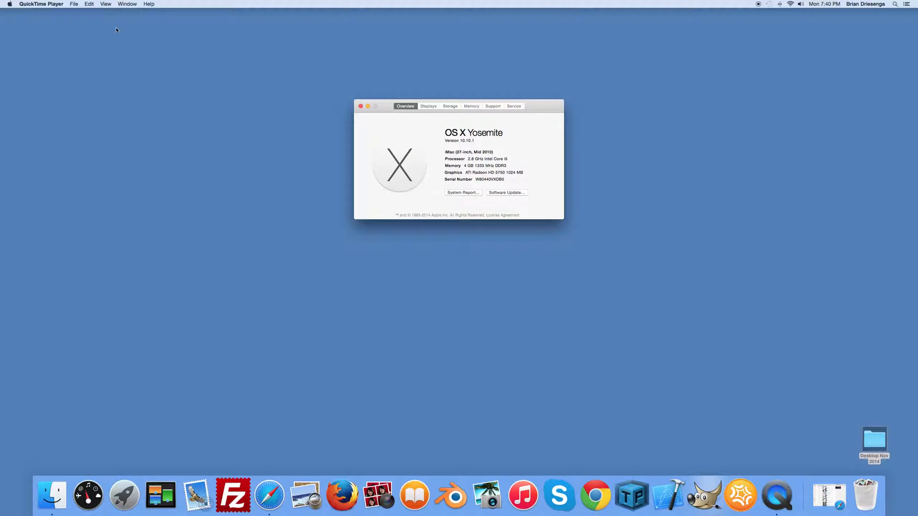
{"action": "mouse_move", "coordinate": [426, 125]}
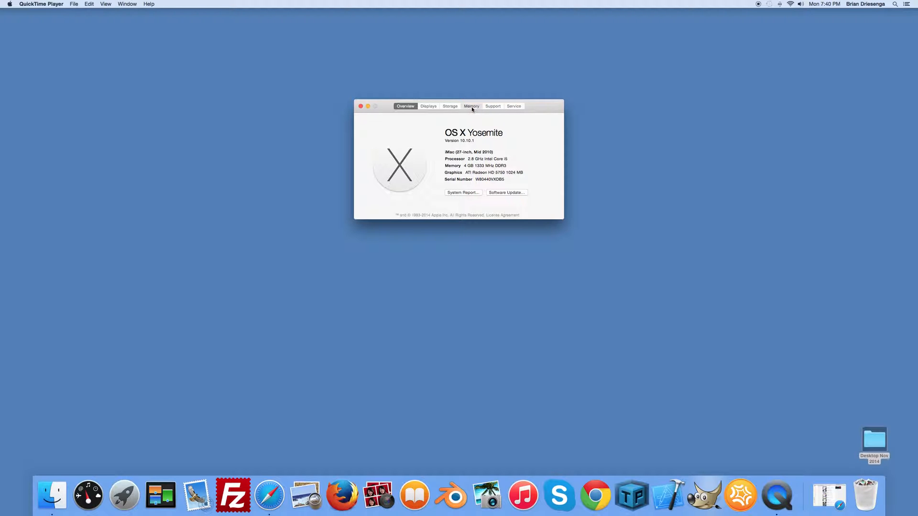
- Switch to the Memory tab showing 4 GB in two 2 GB modules, two slots empty
{"action": "left_click", "coordinate": [471, 106]}
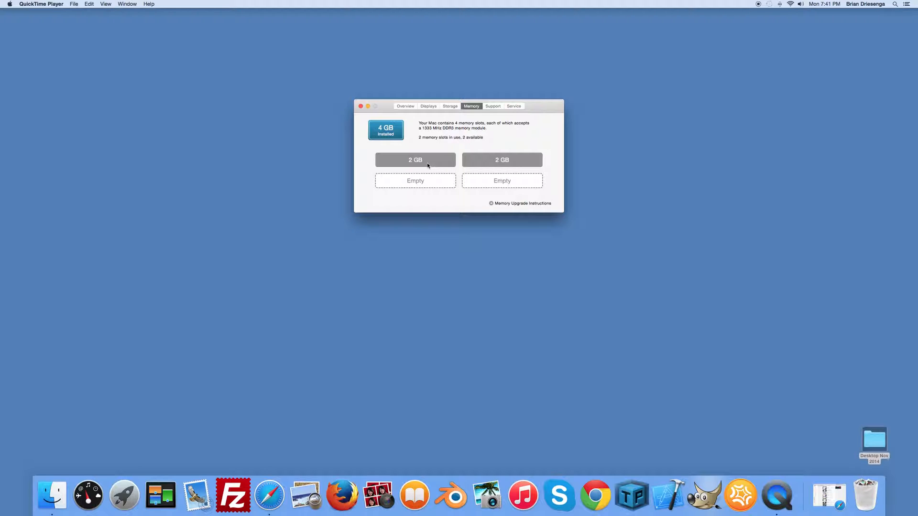
{"action": "mouse_move", "coordinate": [490, 165]}
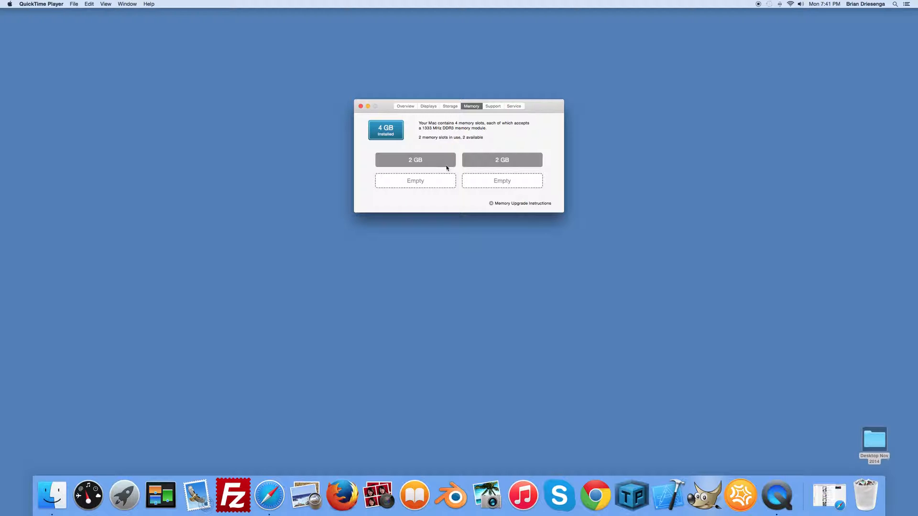
{"action": "mouse_move", "coordinate": [453, 185]}
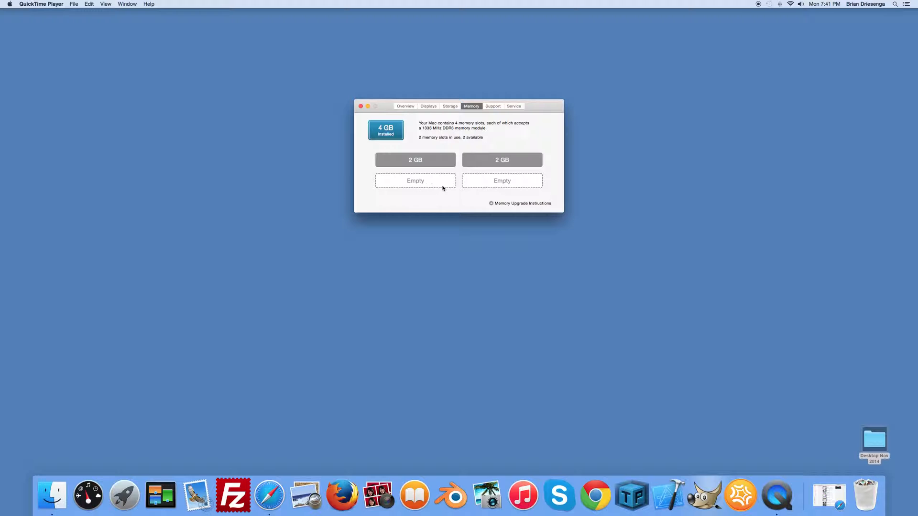
{"action": "mouse_move", "coordinate": [453, 196]}
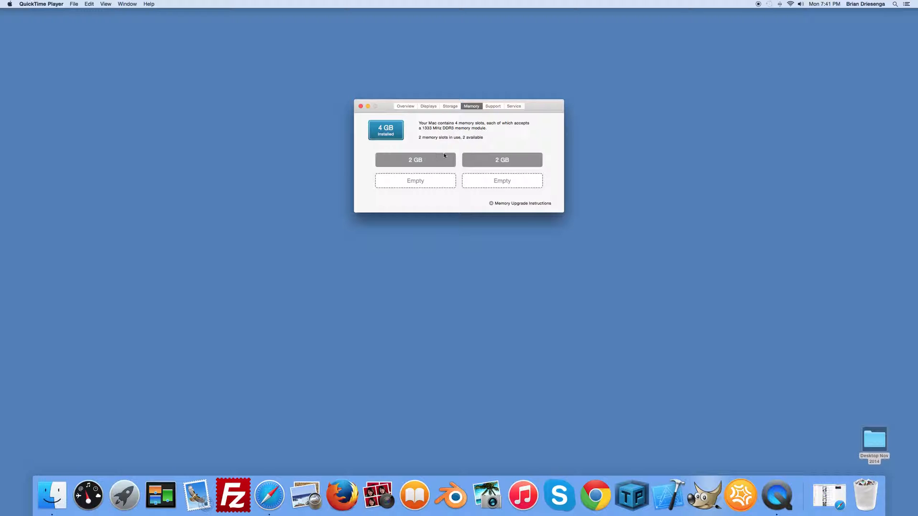
{"action": "mouse_move", "coordinate": [469, 157]}
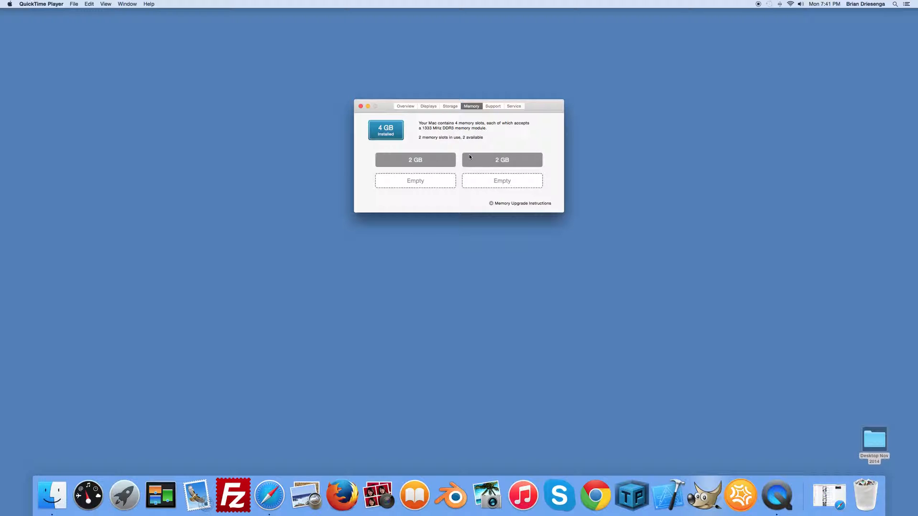
{"action": "mouse_move", "coordinate": [465, 155]}
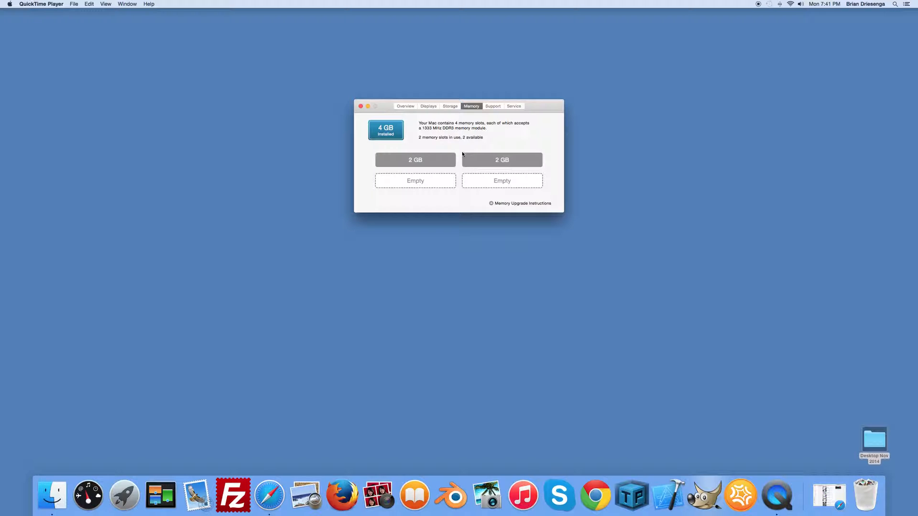
{"action": "mouse_move", "coordinate": [498, 169]}
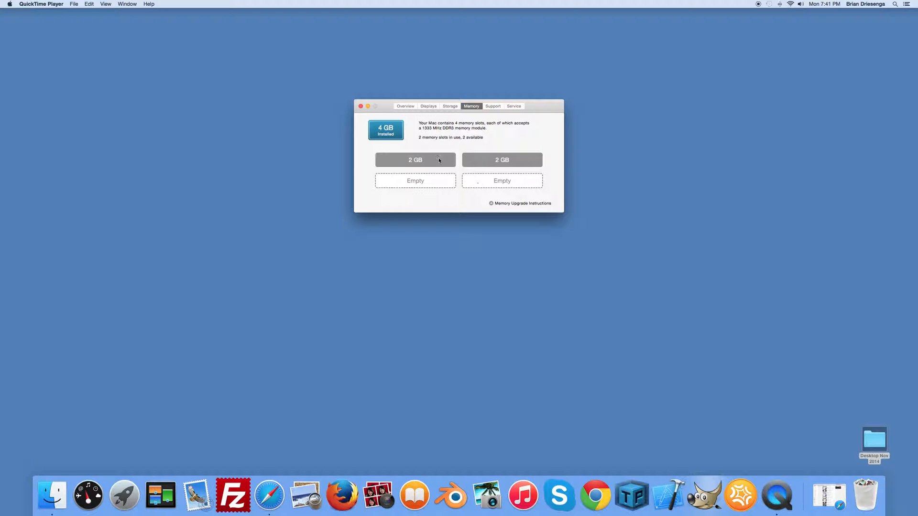
{"action": "mouse_move", "coordinate": [482, 178]}
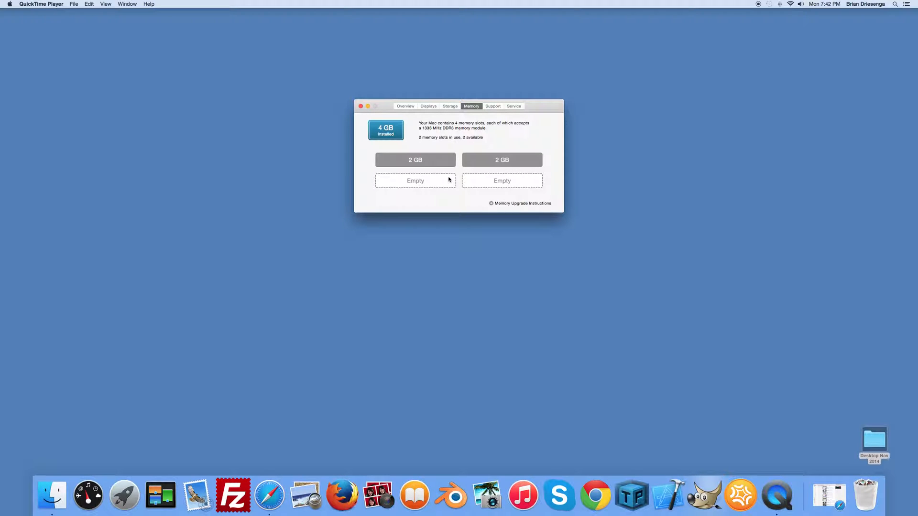
{"action": "mouse_move", "coordinate": [446, 152]}
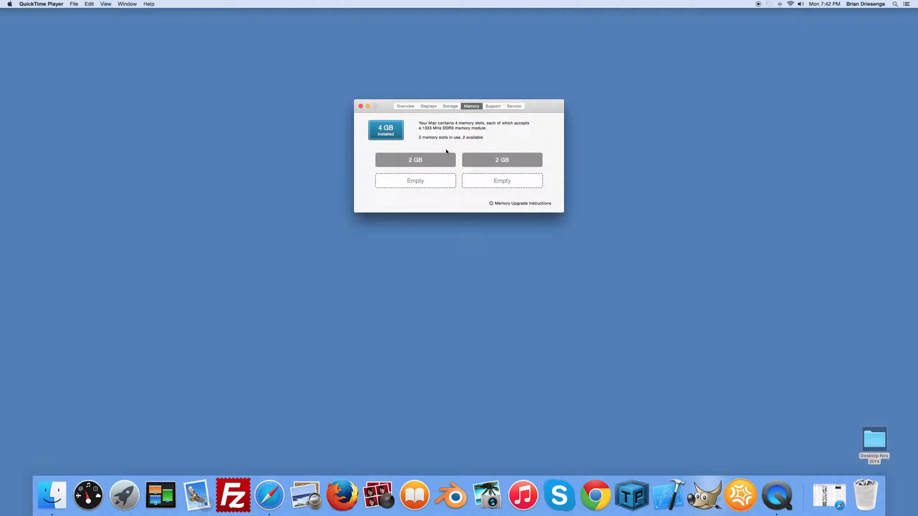